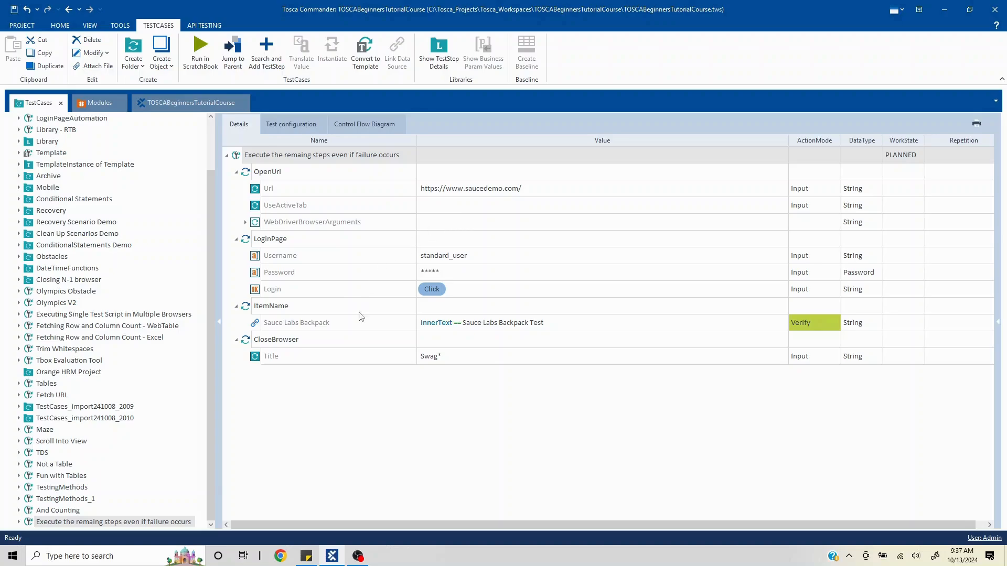
pyautogui.moveTo(445, 324)
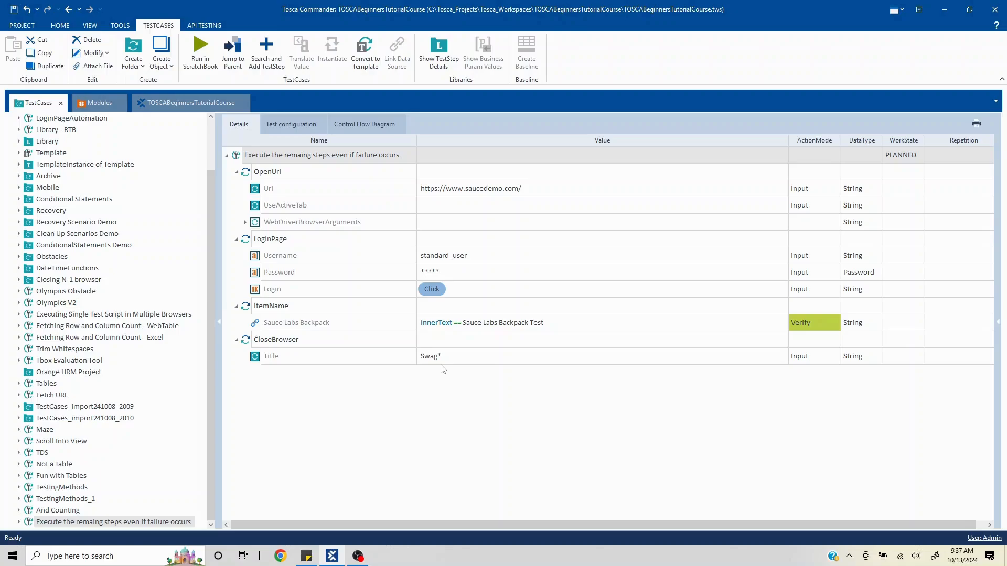
pyautogui.moveTo(268, 311)
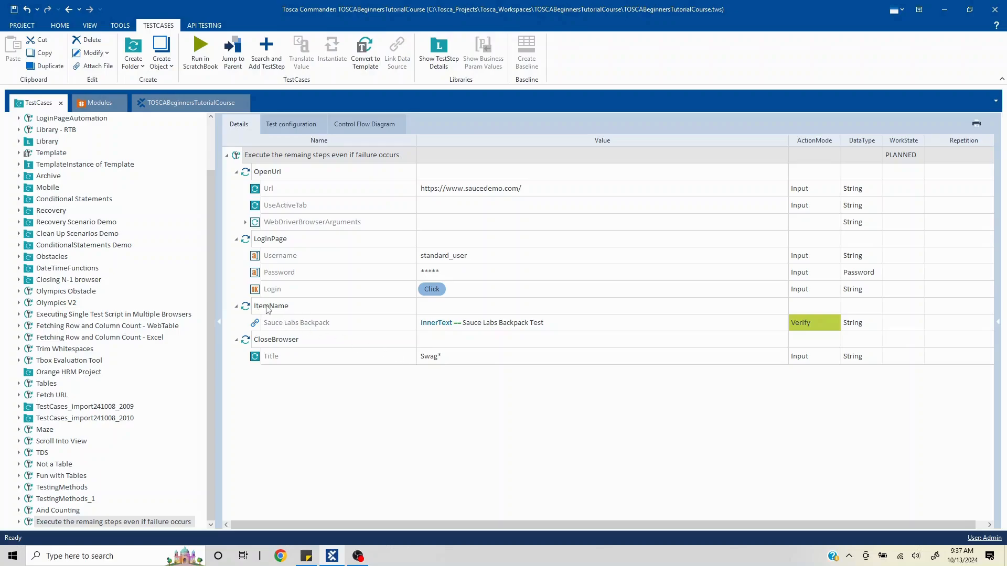
# Run the test case in ScratchBook from its context menu.
pyautogui.click(271, 305)
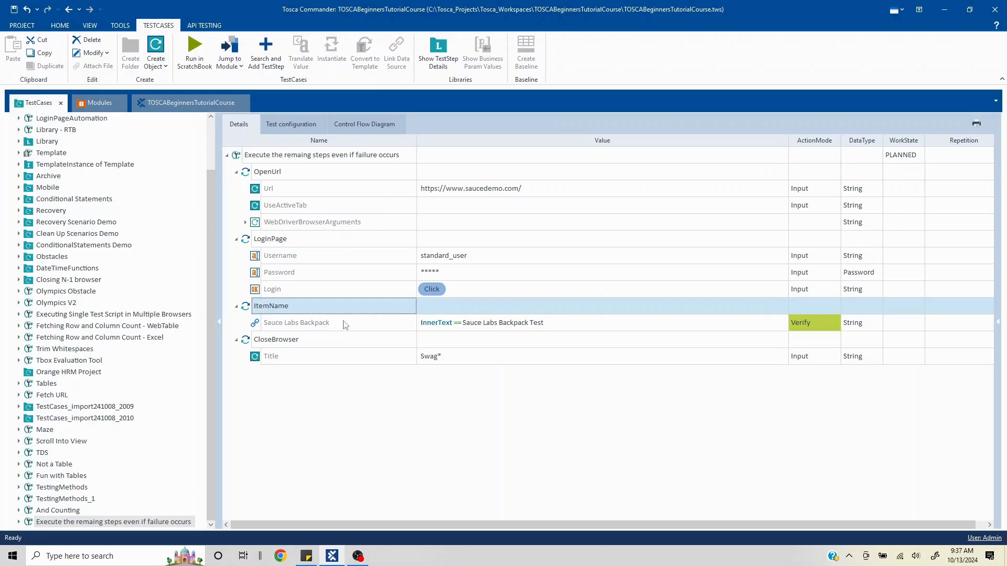
pyautogui.moveTo(385, 381)
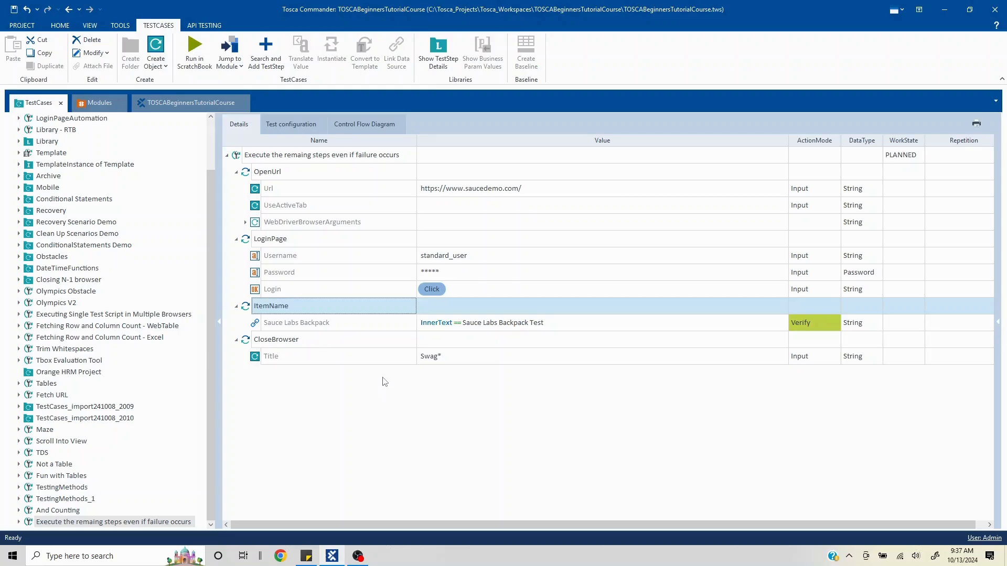
pyautogui.moveTo(523, 347)
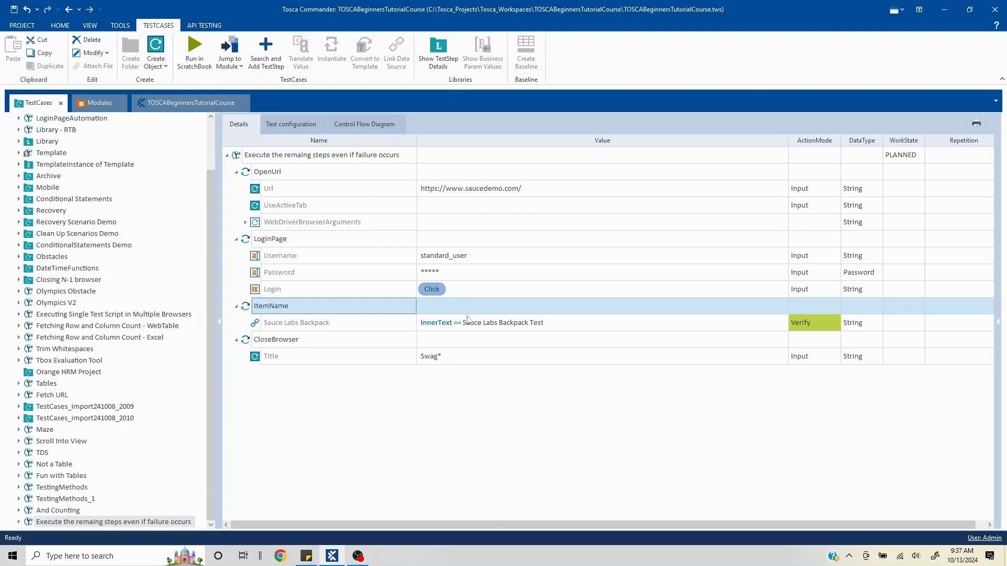
pyautogui.moveTo(369, 384)
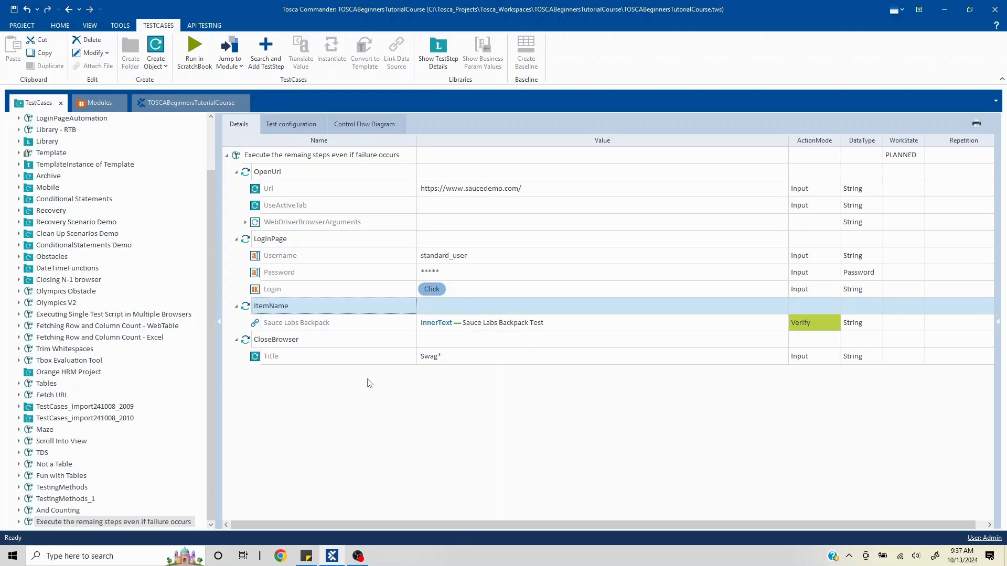
pyautogui.moveTo(445, 365)
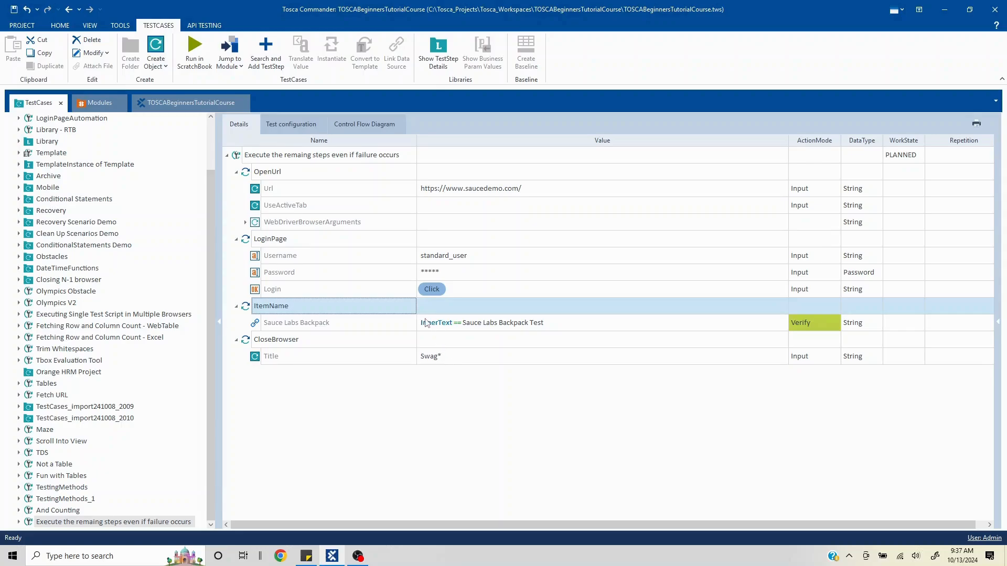
pyautogui.moveTo(435, 322)
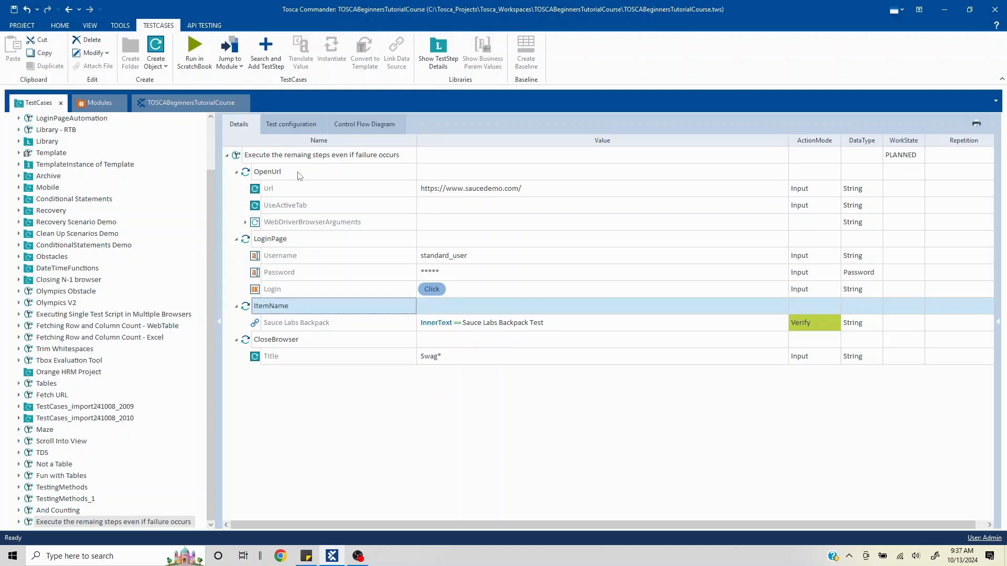
pyautogui.rightClick(321, 155)
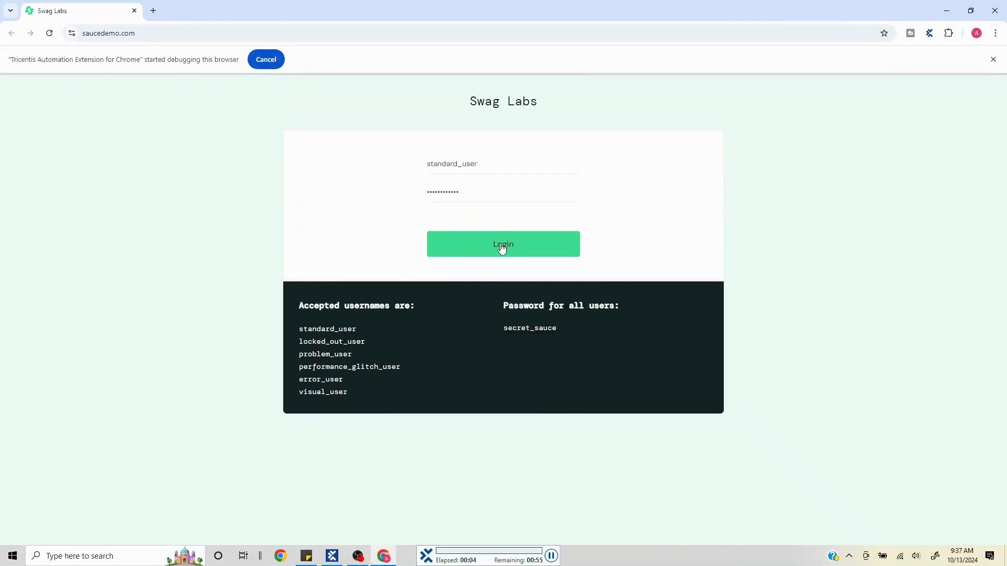
pyautogui.click(503, 244)
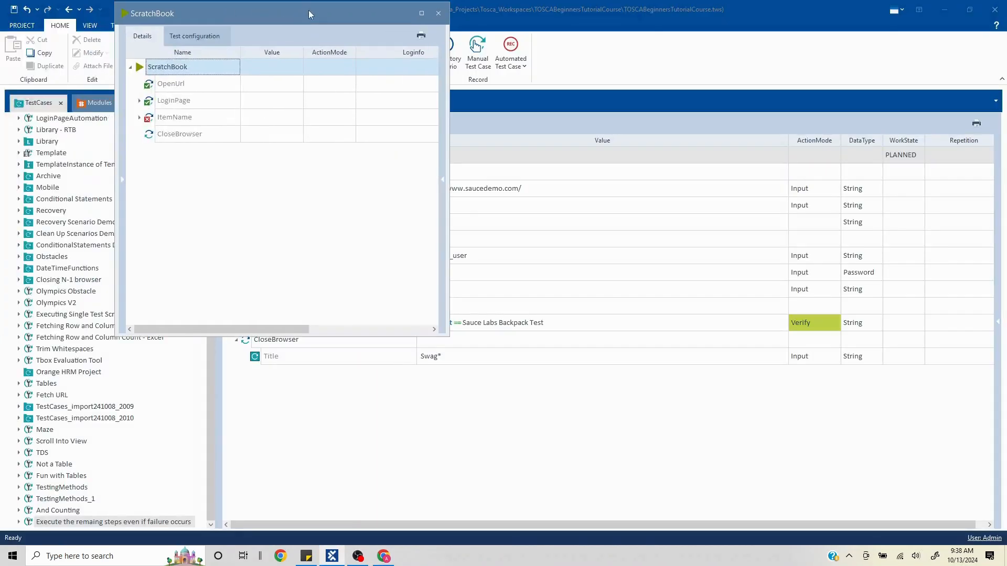
# Maximize the ScratchBook results and expand ItemName to reveal the failed Sauce Labs Backpack verification.
pyautogui.click(422, 12)
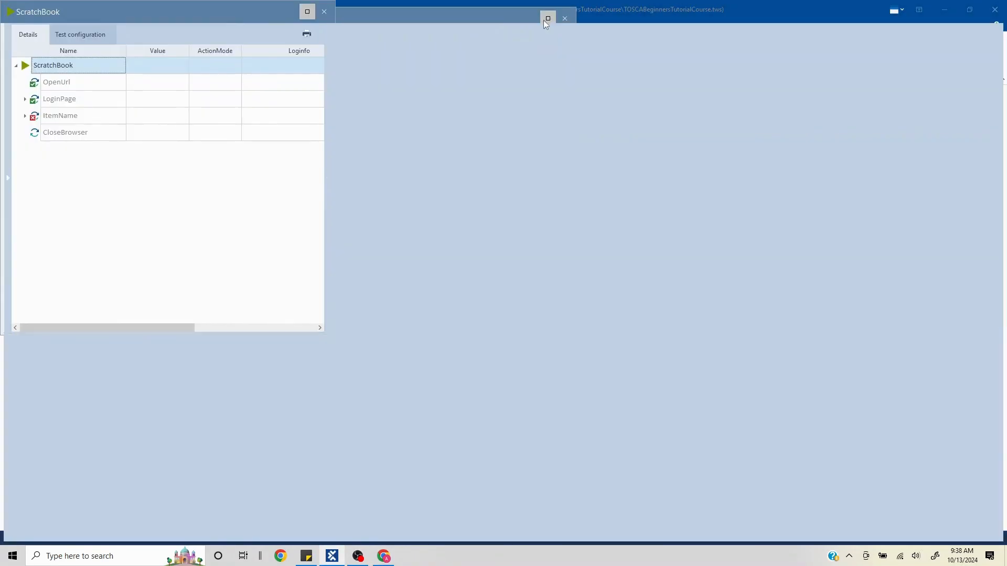
pyautogui.click(548, 17)
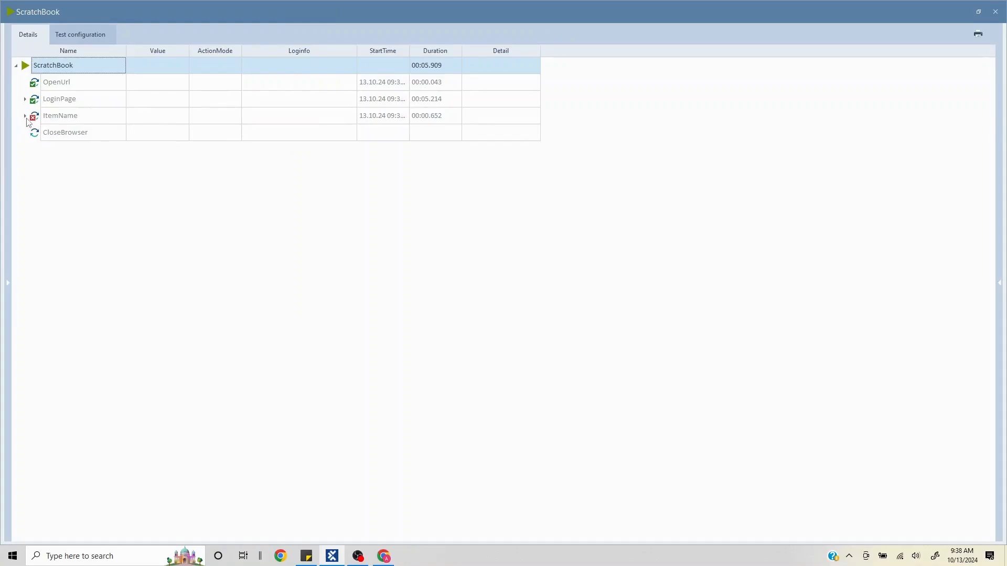
pyautogui.click(24, 115)
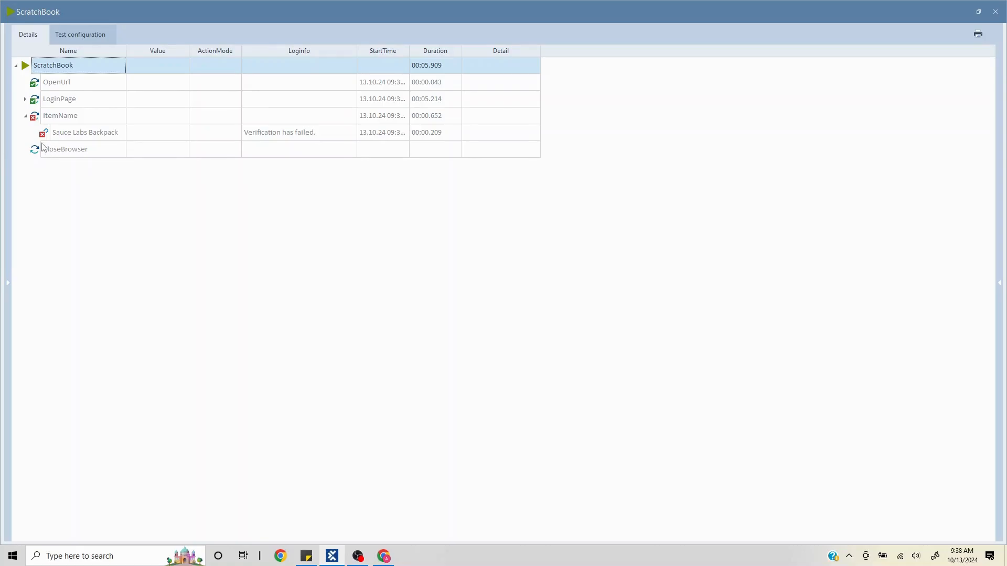
pyautogui.moveTo(263, 177)
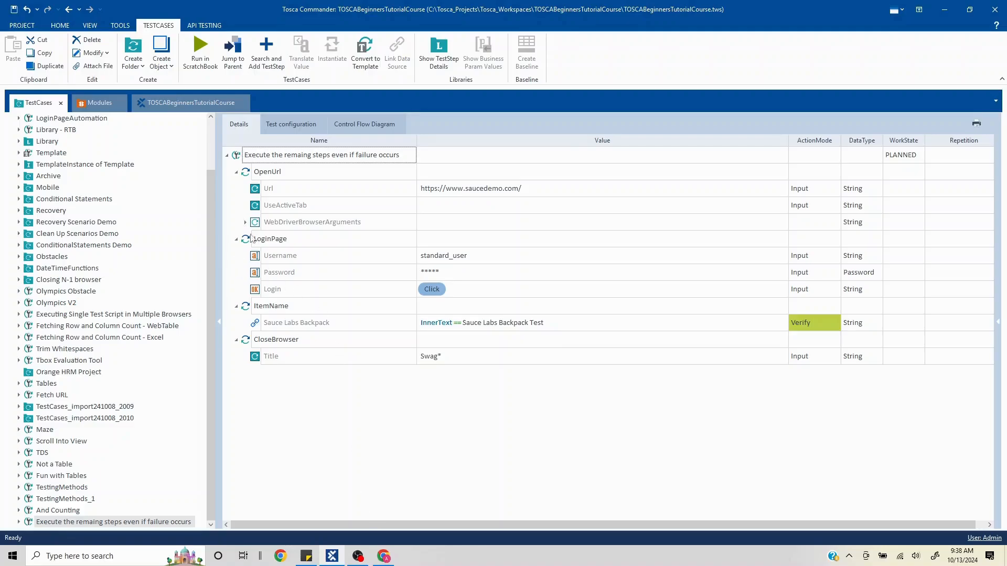
# Add a new test configuration parameter to the test case, initially named OnDialogFailure.
pyautogui.click(291, 124)
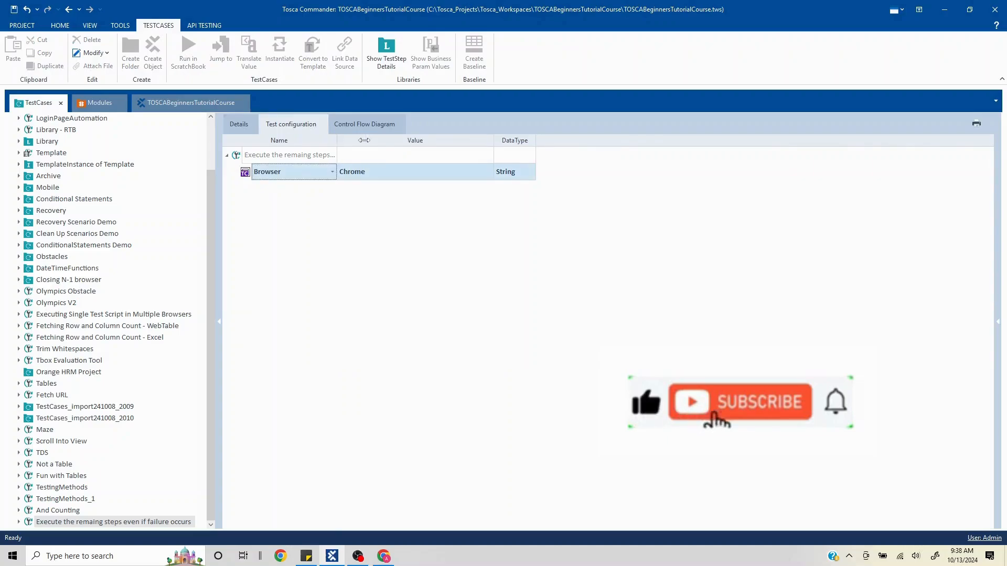
pyautogui.click(238, 124)
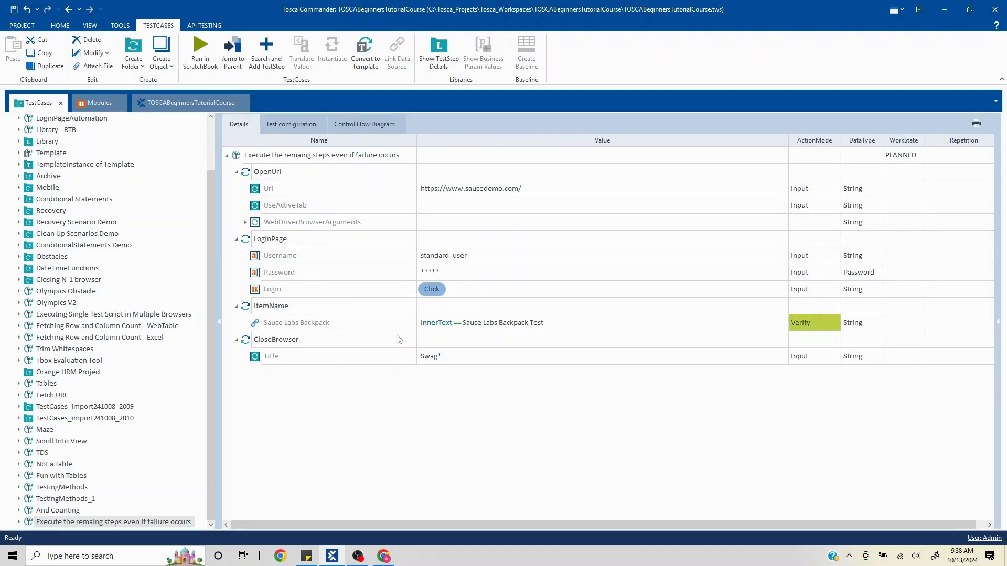
pyautogui.moveTo(456, 340)
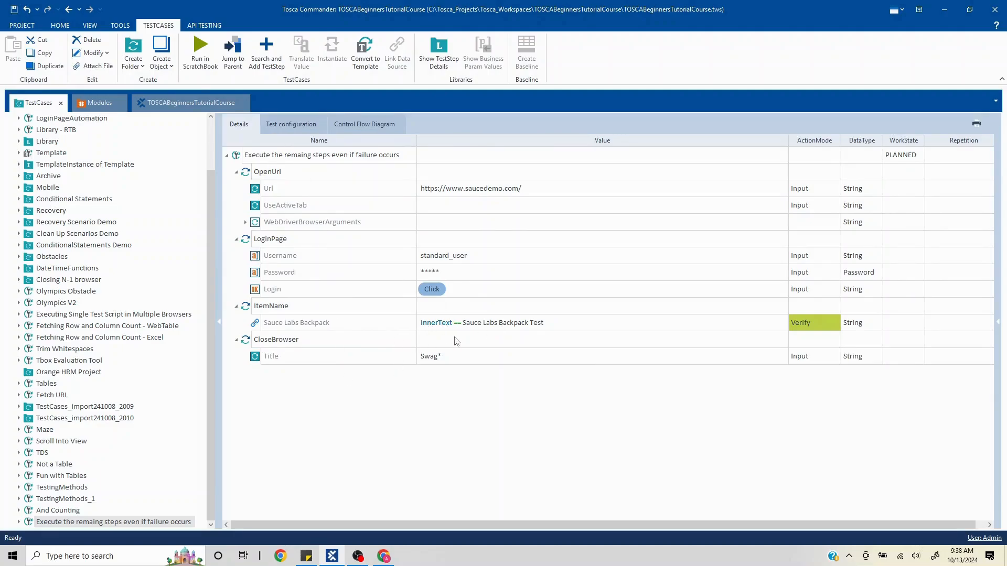
pyautogui.click(290, 124)
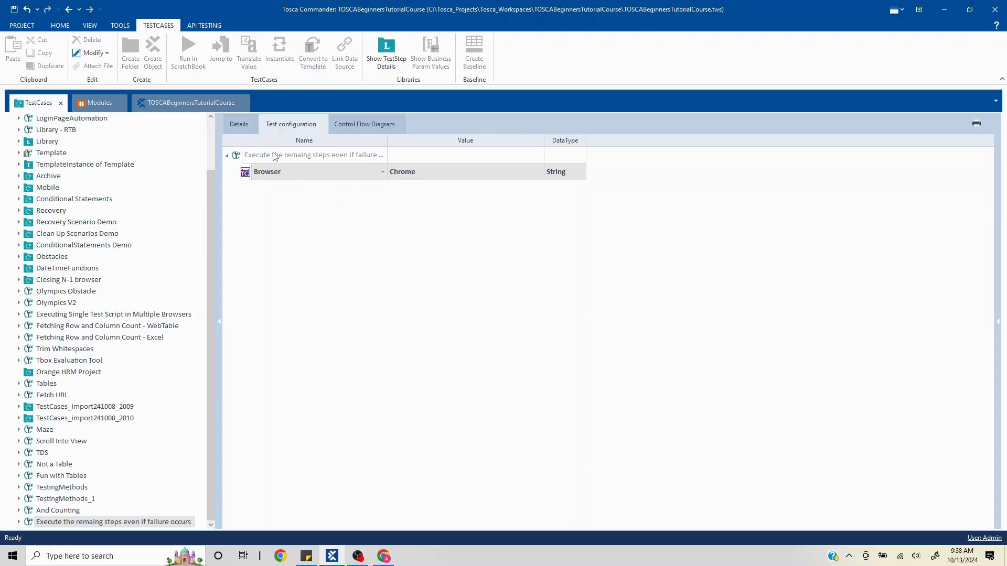
pyautogui.moveTo(285, 158)
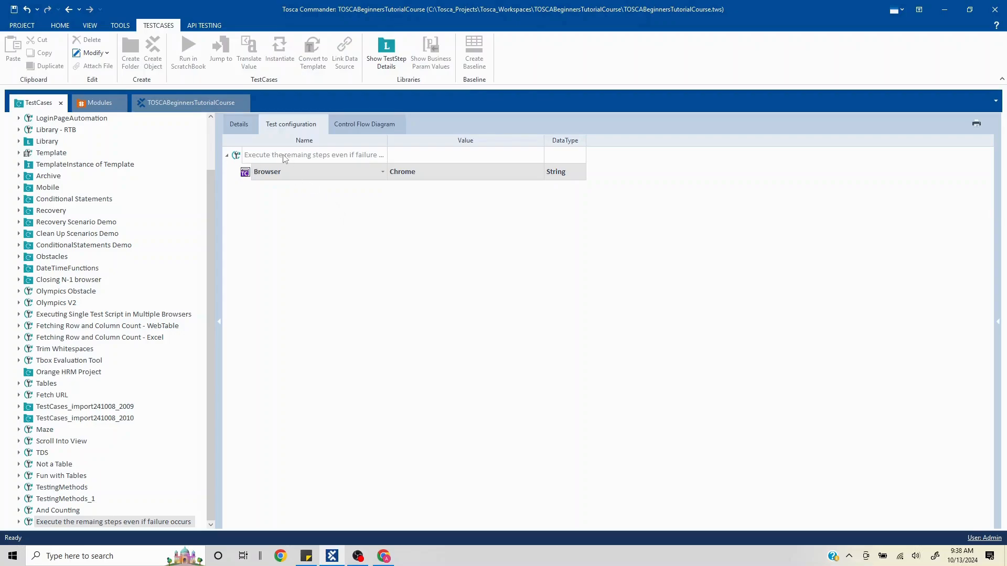
pyautogui.rightClick(312, 155)
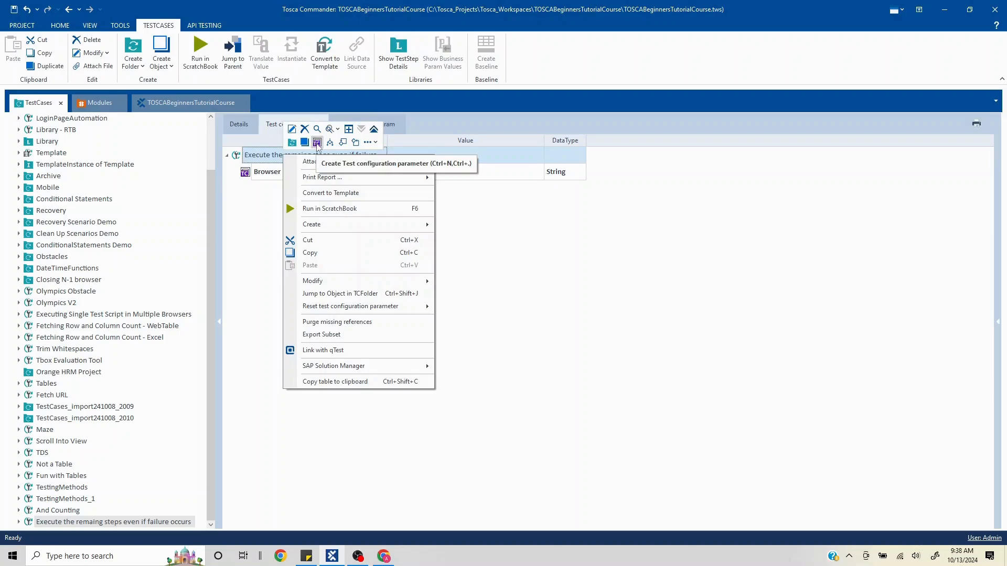
pyautogui.click(316, 141)
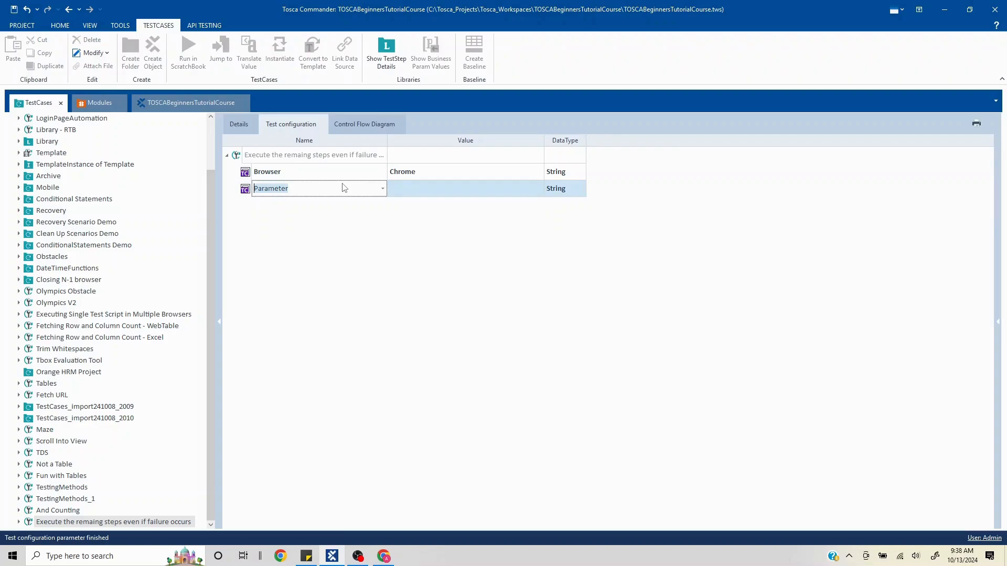
pyautogui.write('OnDialogFailure')
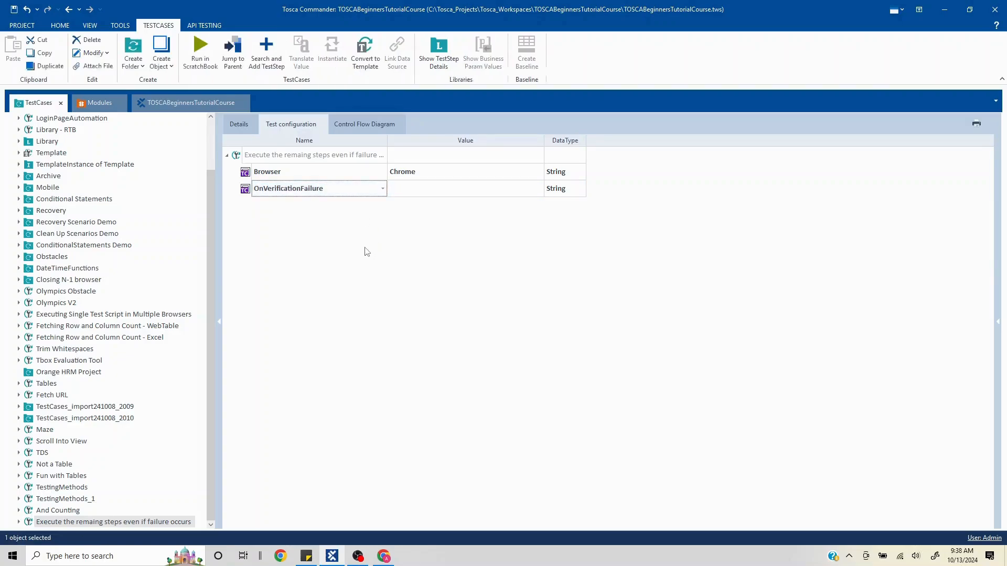
pyautogui.moveTo(250, 201)
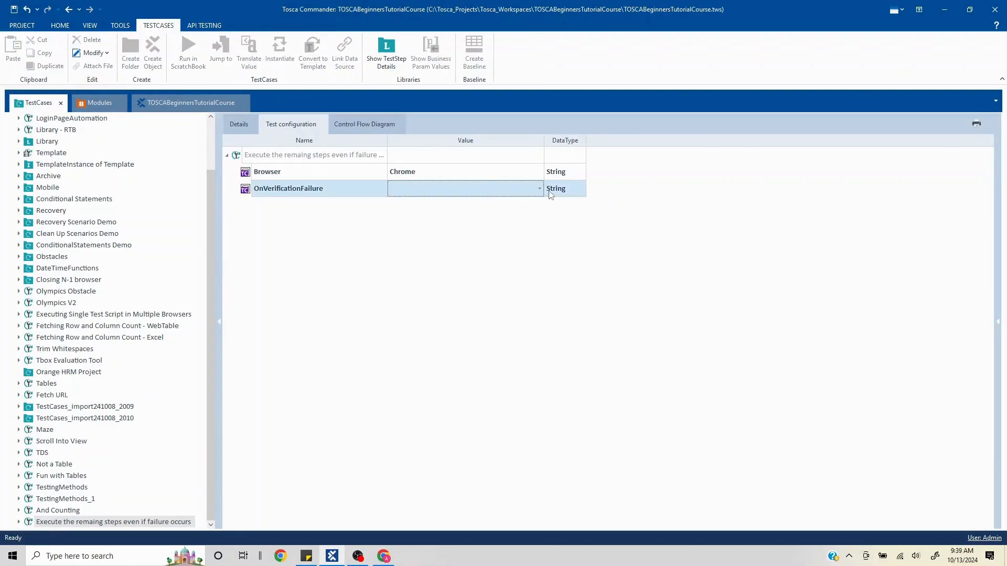
# Set the OnVerificationFailure parameter's value to Continue.
pyautogui.click(538, 188)
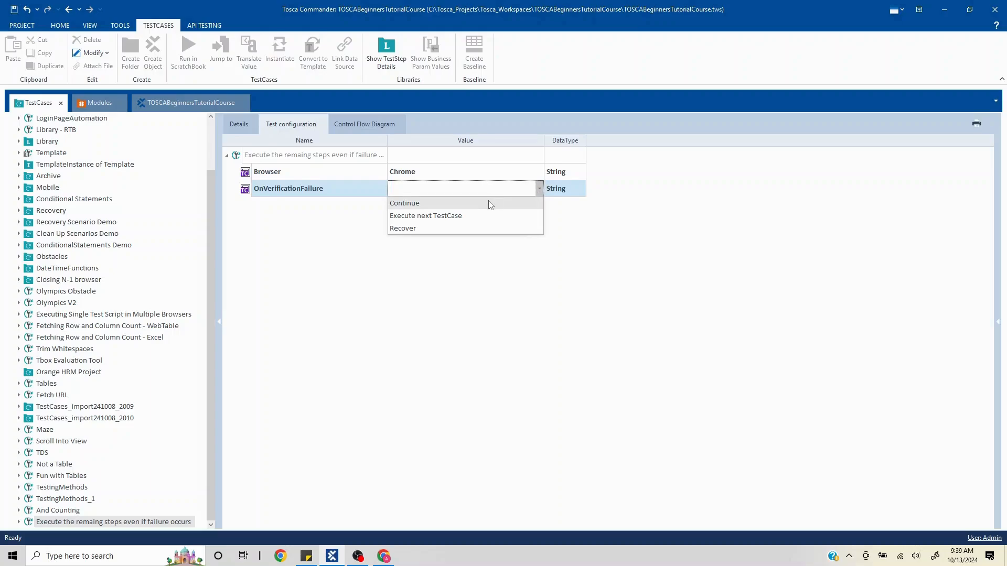
pyautogui.moveTo(425, 215)
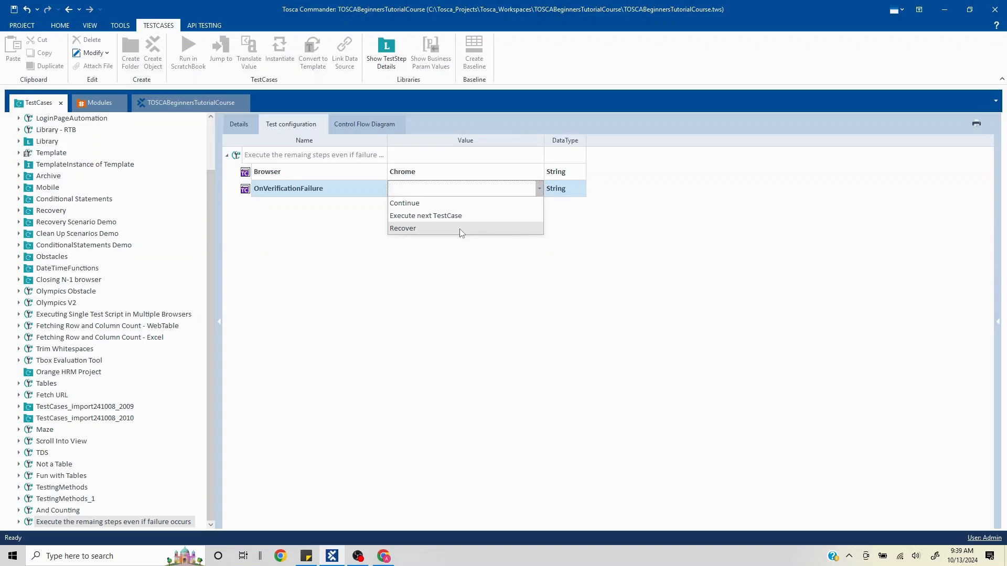
pyautogui.moveTo(448, 202)
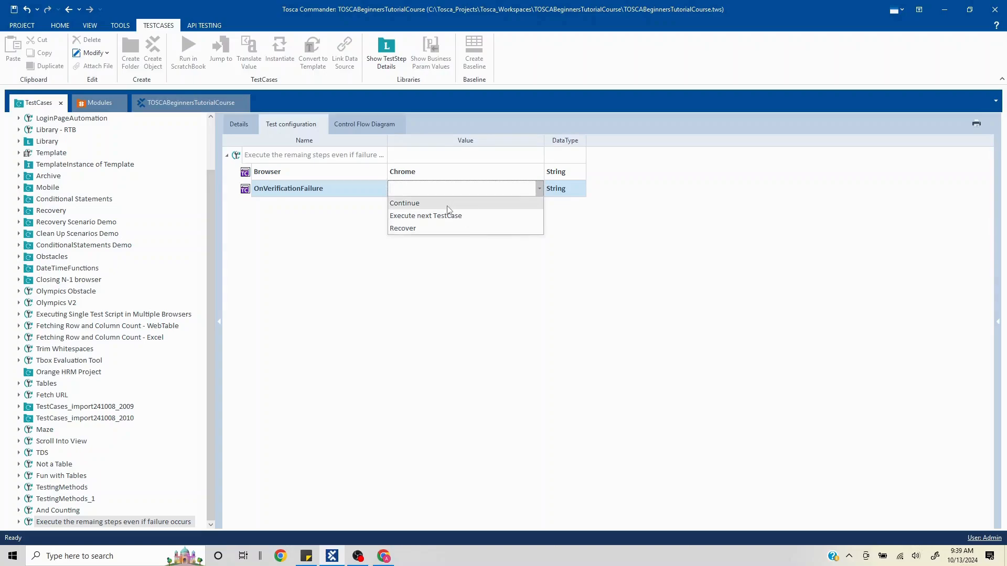
pyautogui.click(403, 202)
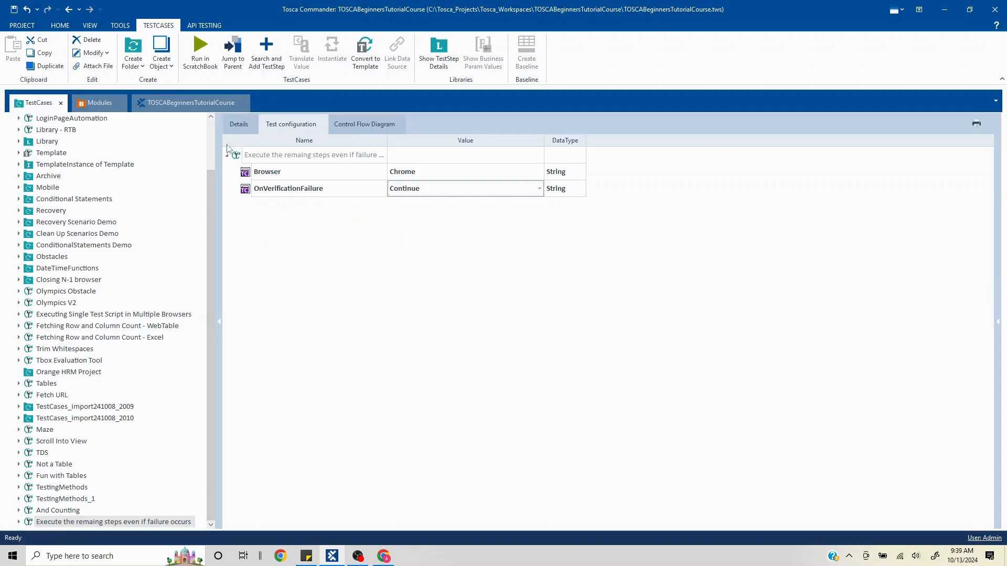
# Rerun the test case in ScratchBook and maximize the results showing CloseBrowser executed after the failure.
pyautogui.click(238, 124)
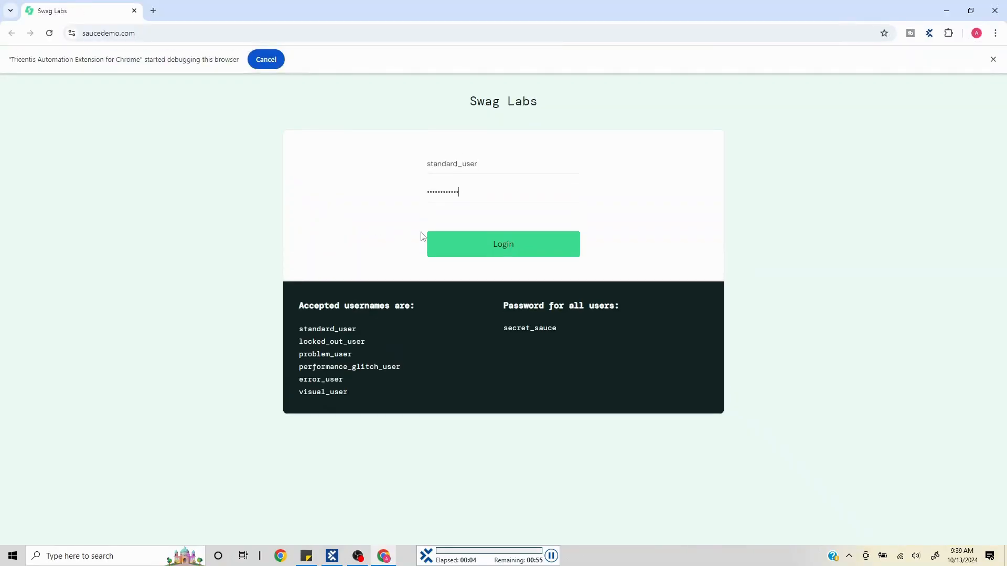
pyautogui.click(502, 243)
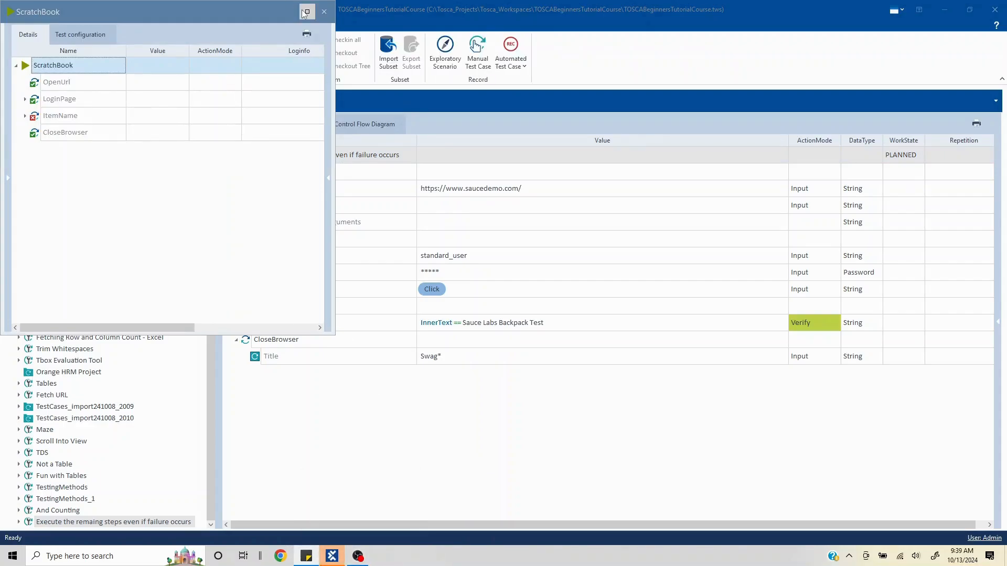
pyautogui.click(307, 12)
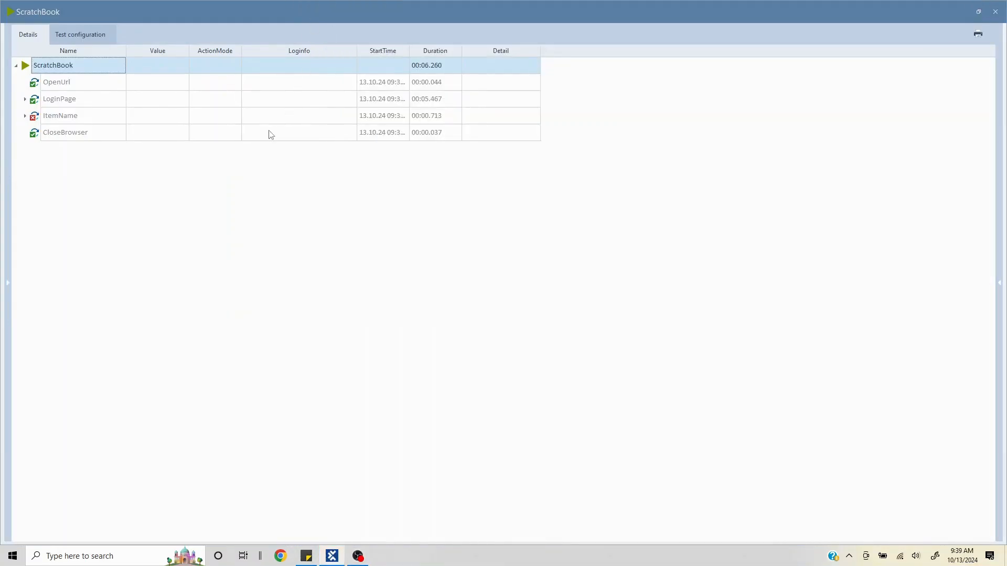